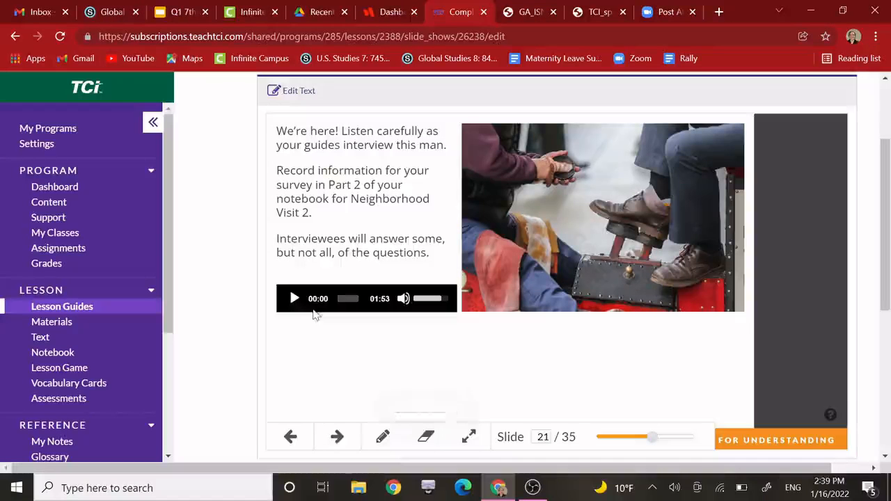
# Start the interview recording in slide 21's embedded audio player
pyautogui.click(294, 298)
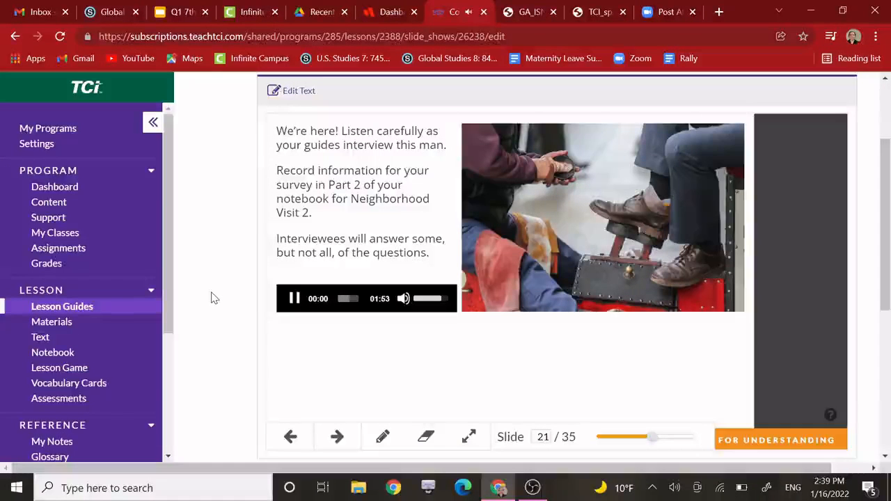